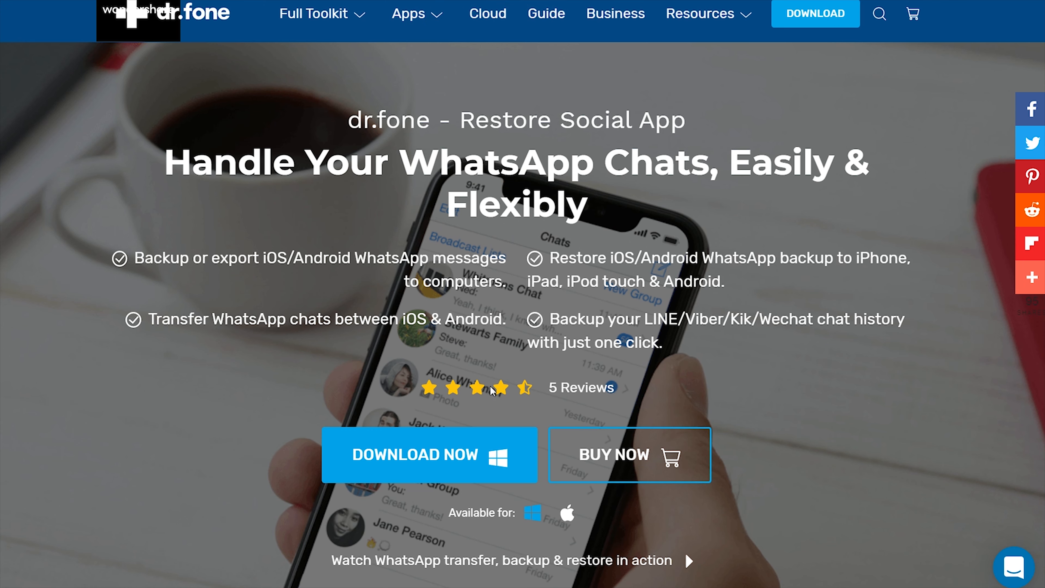
mouse_move(566, 517)
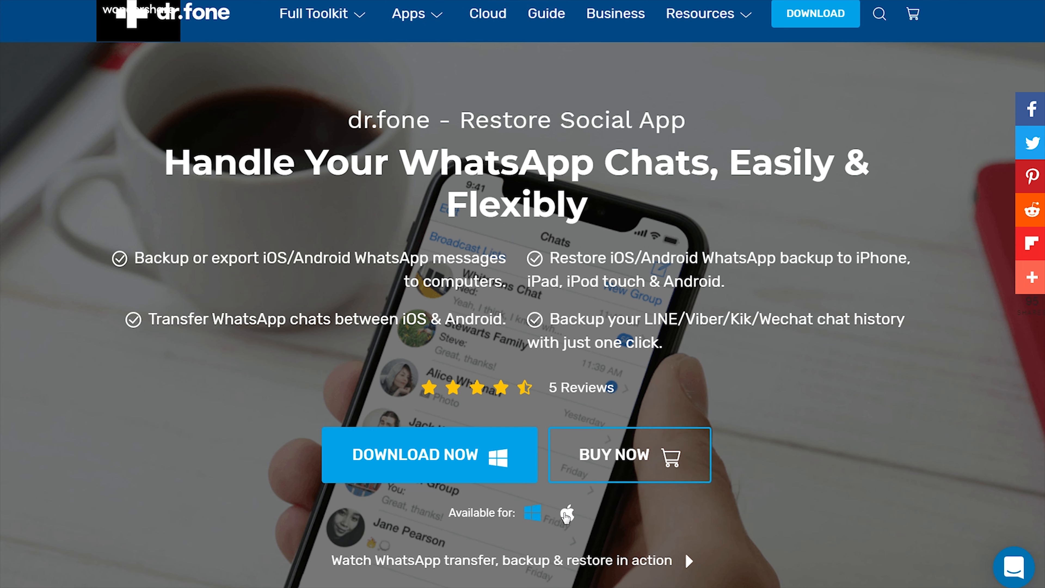
mouse_move(542, 519)
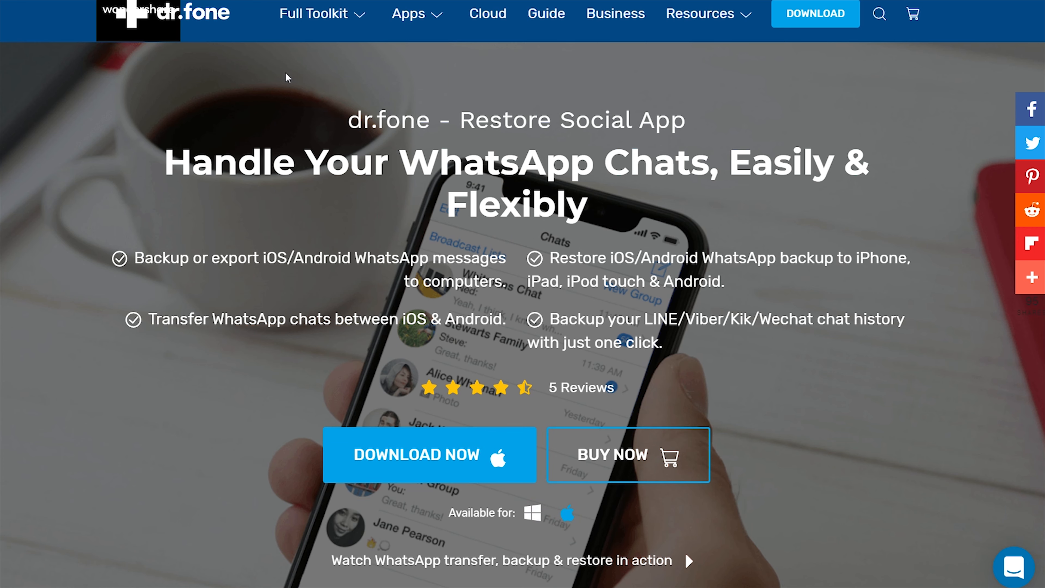
- Switch the Restore Social App download offer to the Mac version
left_click(315, 13)
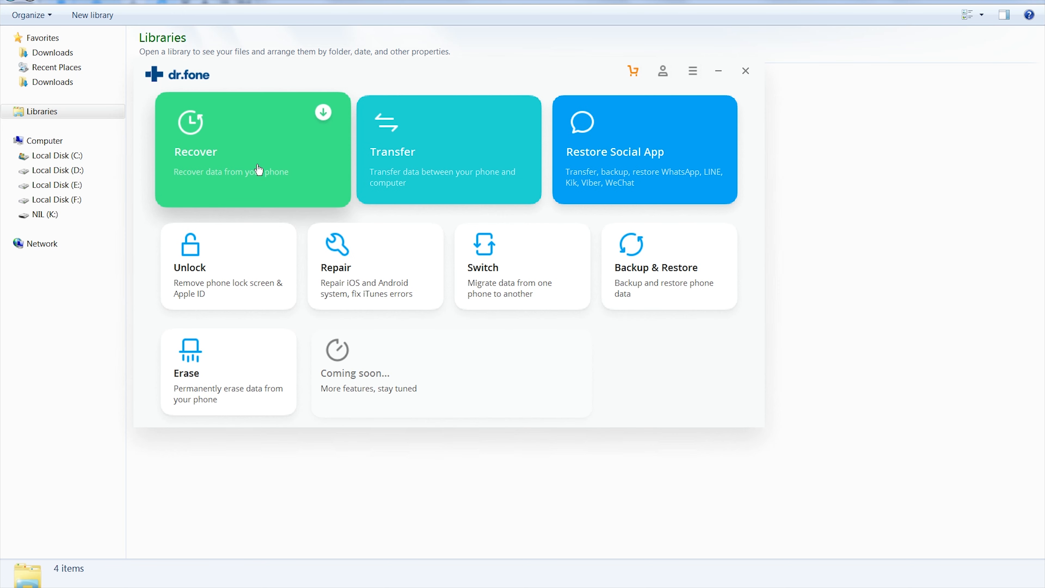
mouse_move(216, 173)
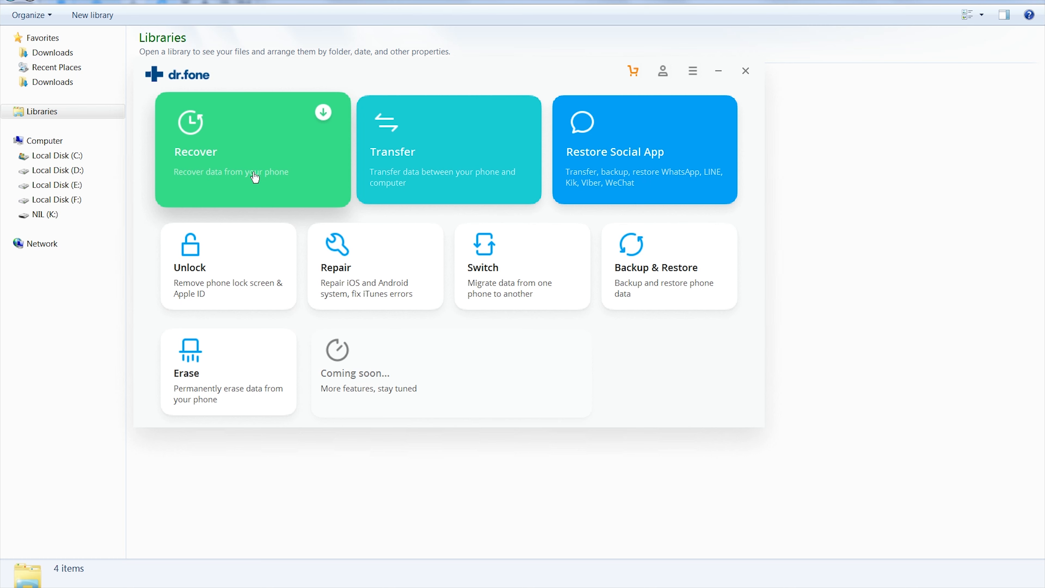
mouse_move(419, 155)
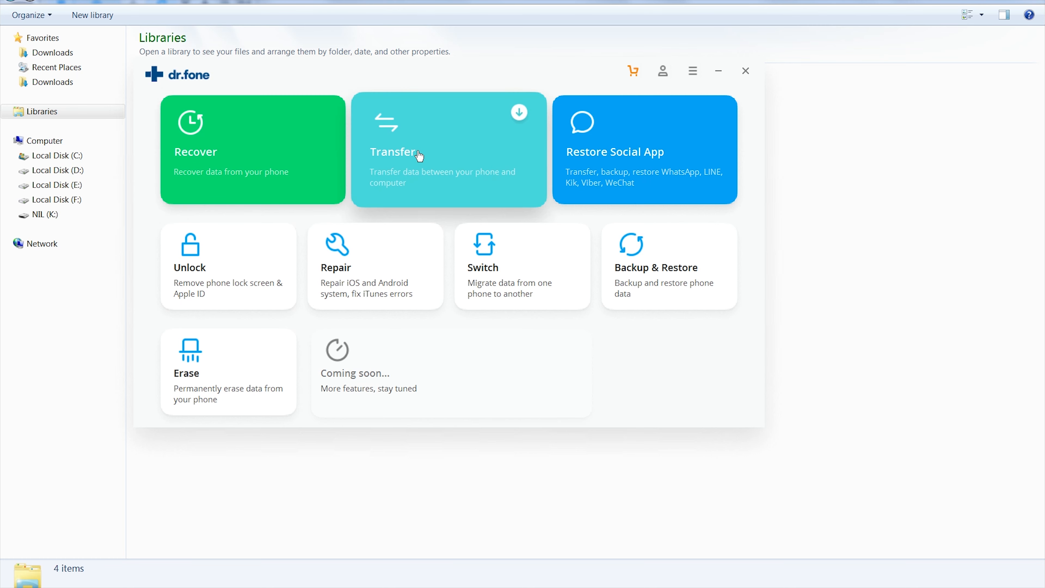
mouse_move(489, 275)
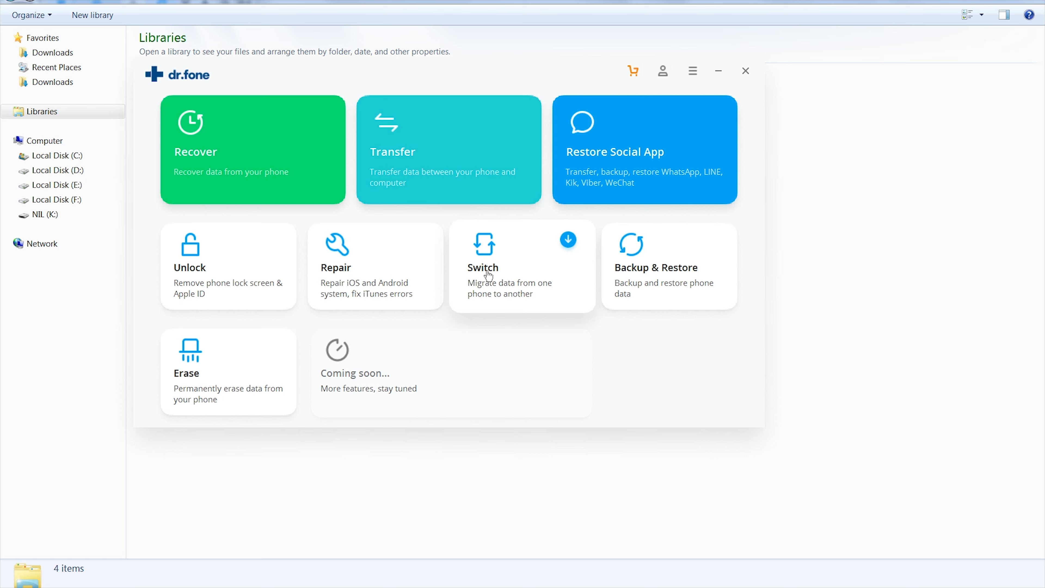
mouse_move(498, 248)
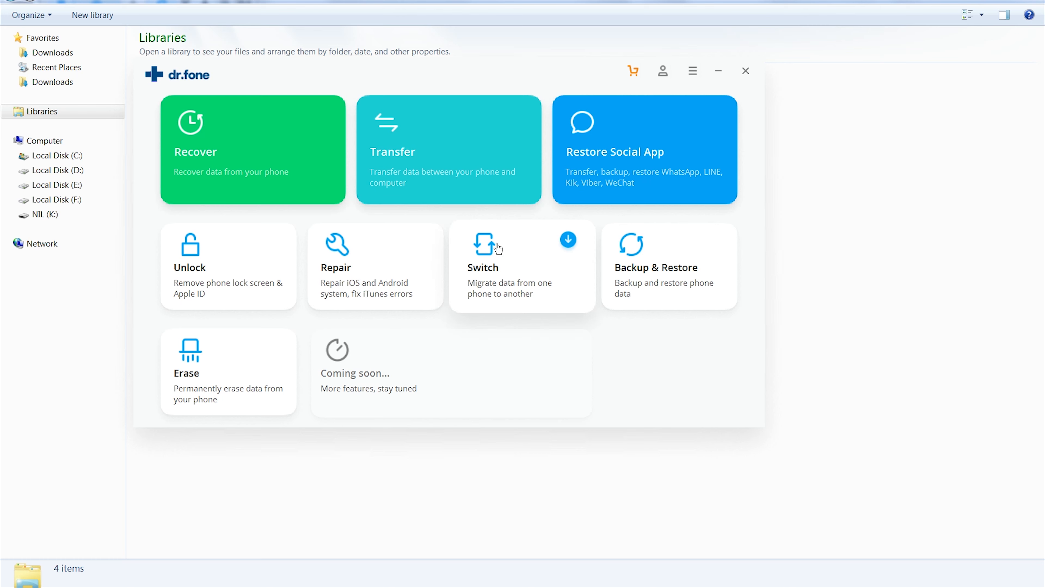
mouse_move(505, 276)
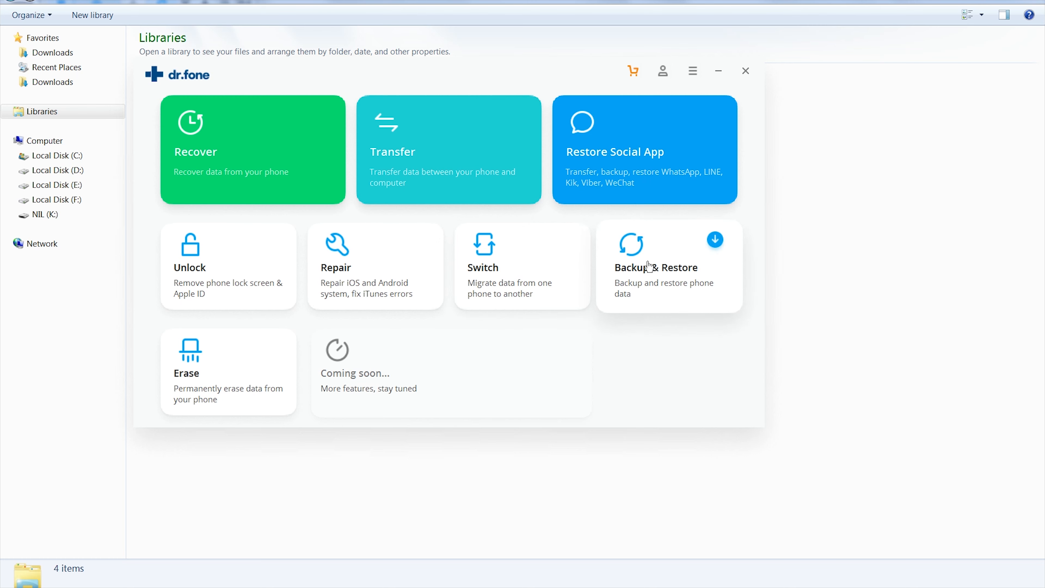
mouse_move(647, 267)
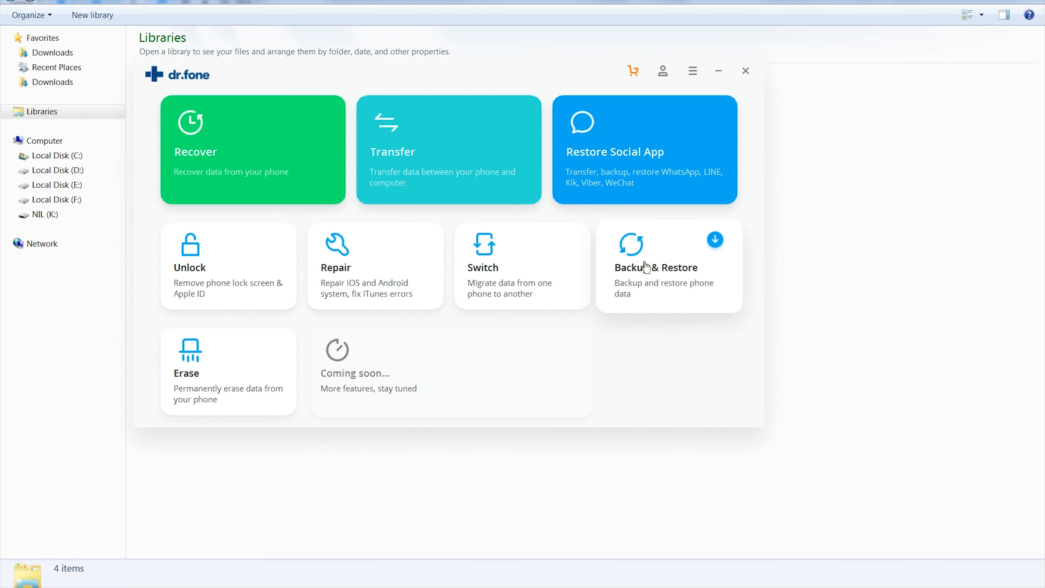
mouse_move(644, 256)
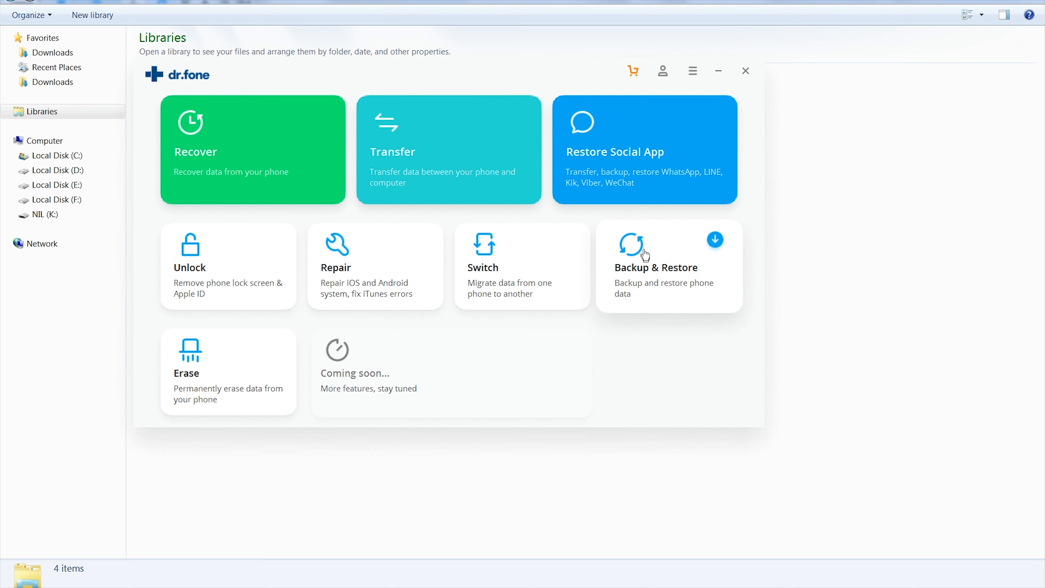
mouse_move(644, 163)
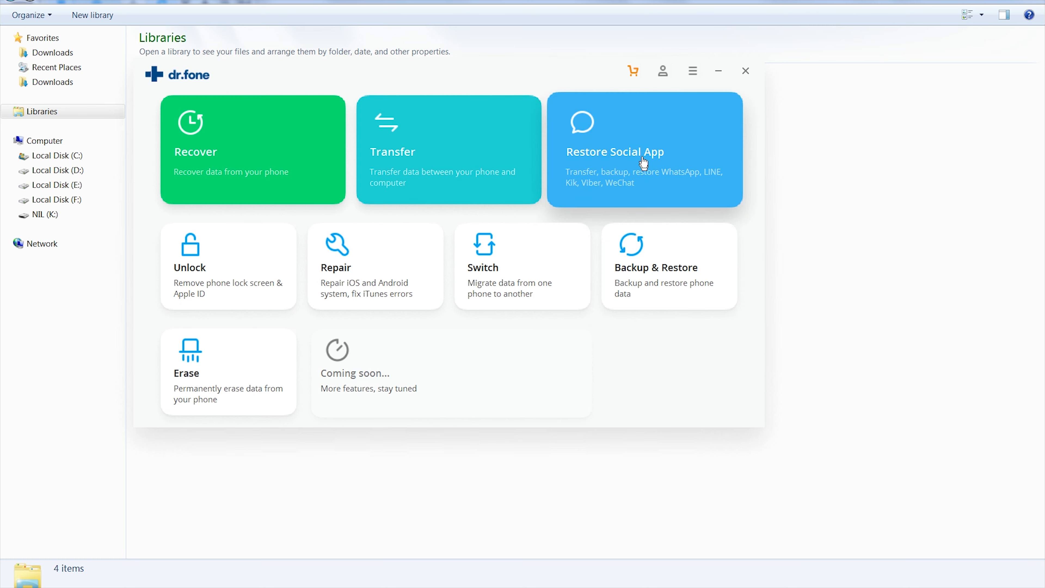
mouse_move(626, 172)
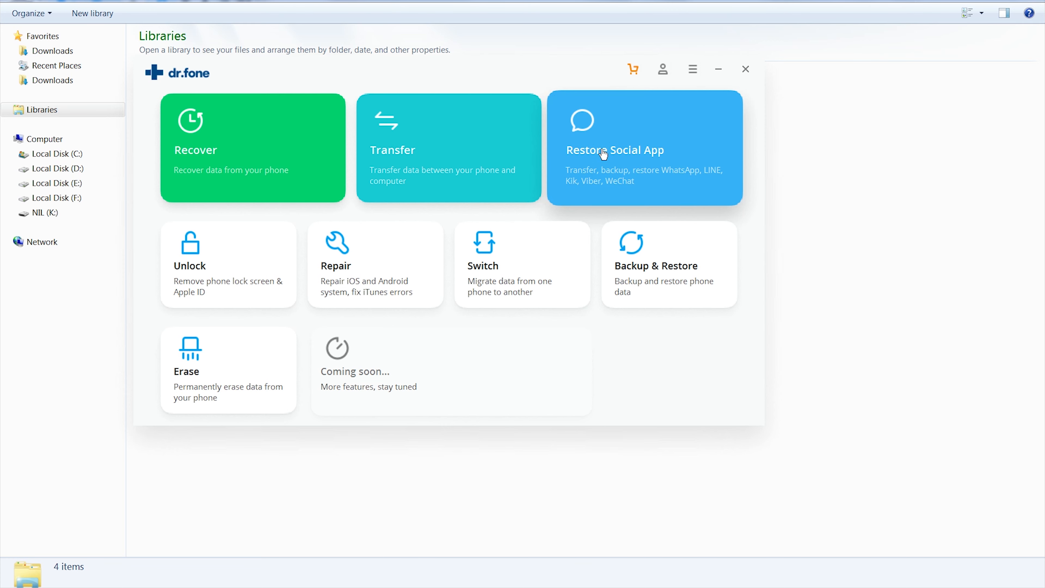
- Launch the Restore Social App module listing WhatsApp transfer, backup and restore
left_click(644, 148)
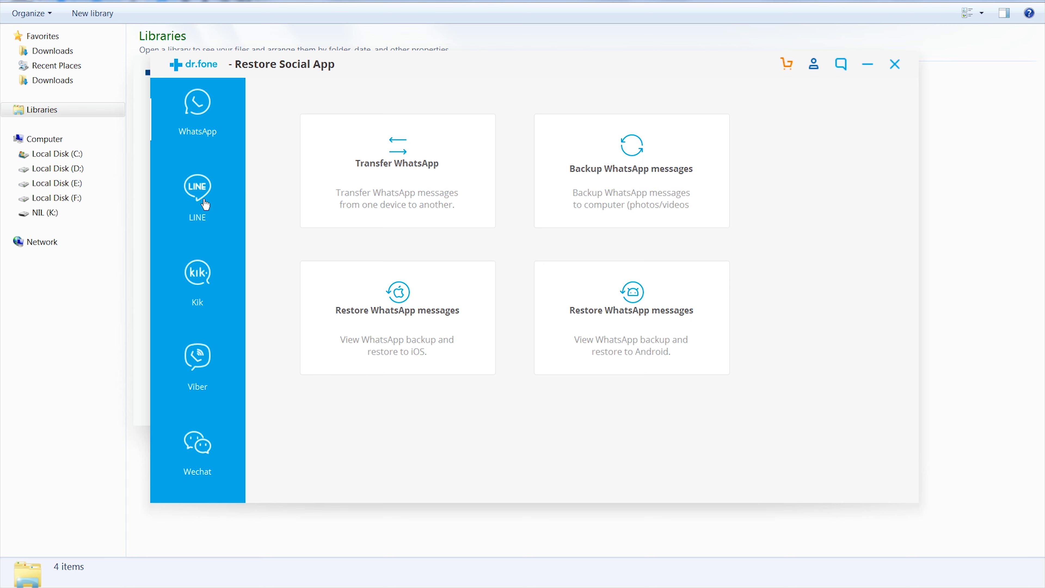
mouse_move(202, 350)
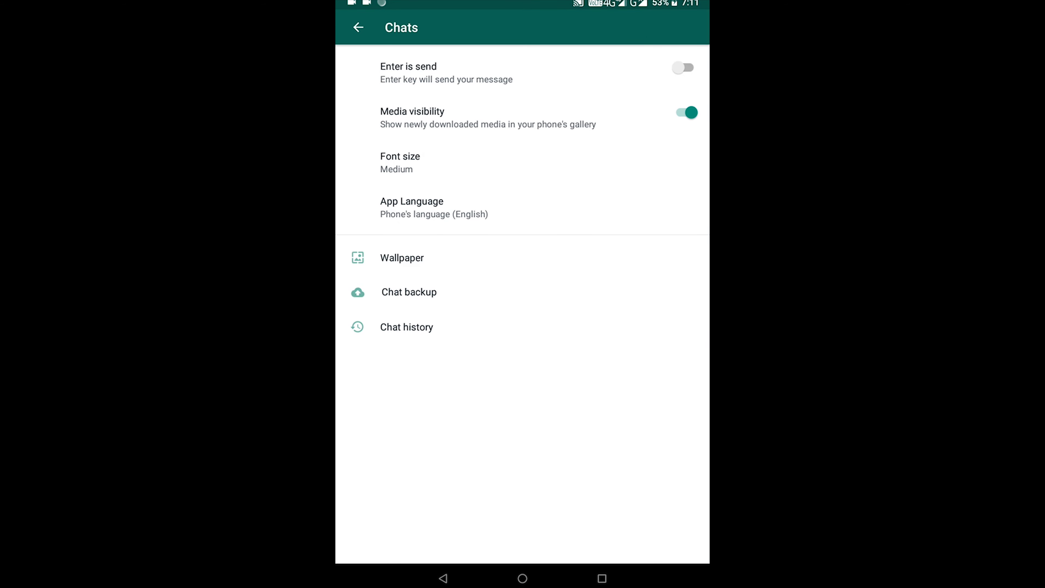
- Back up WhatsApp chats locally from the Chat backup settings on the Android phone
left_click(409, 292)
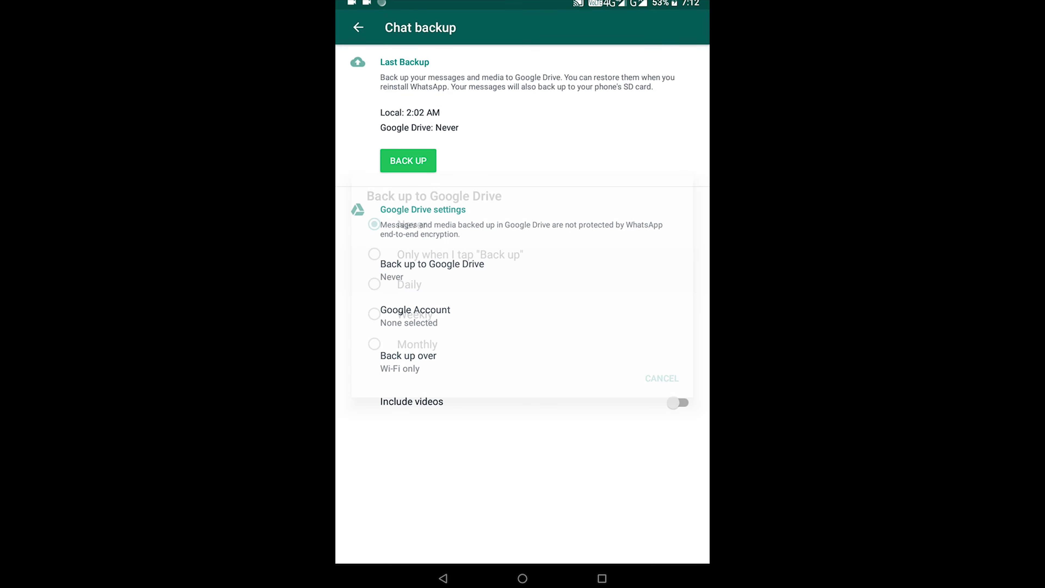
left_click(407, 160)
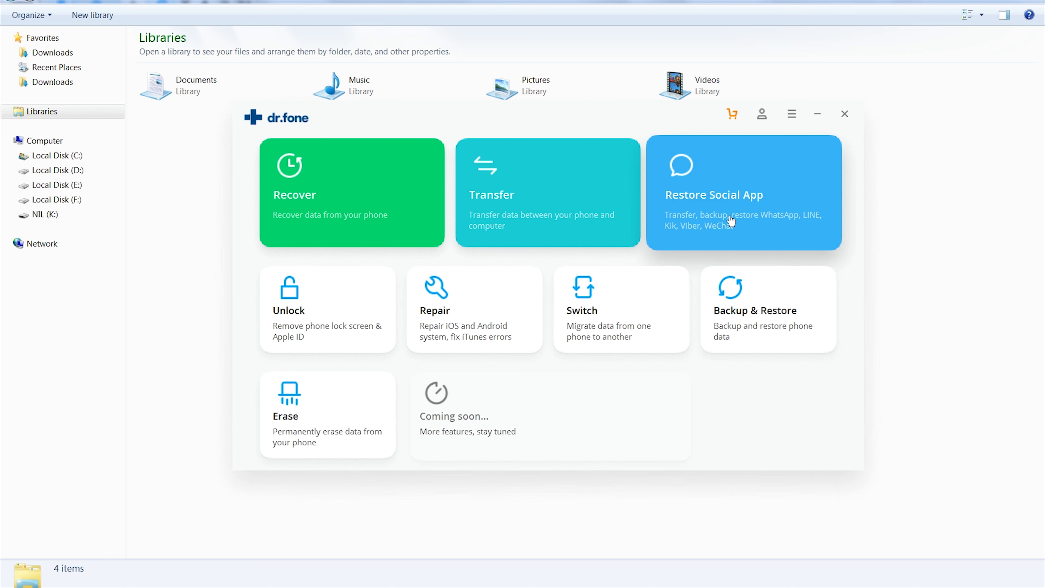
mouse_move(745, 217)
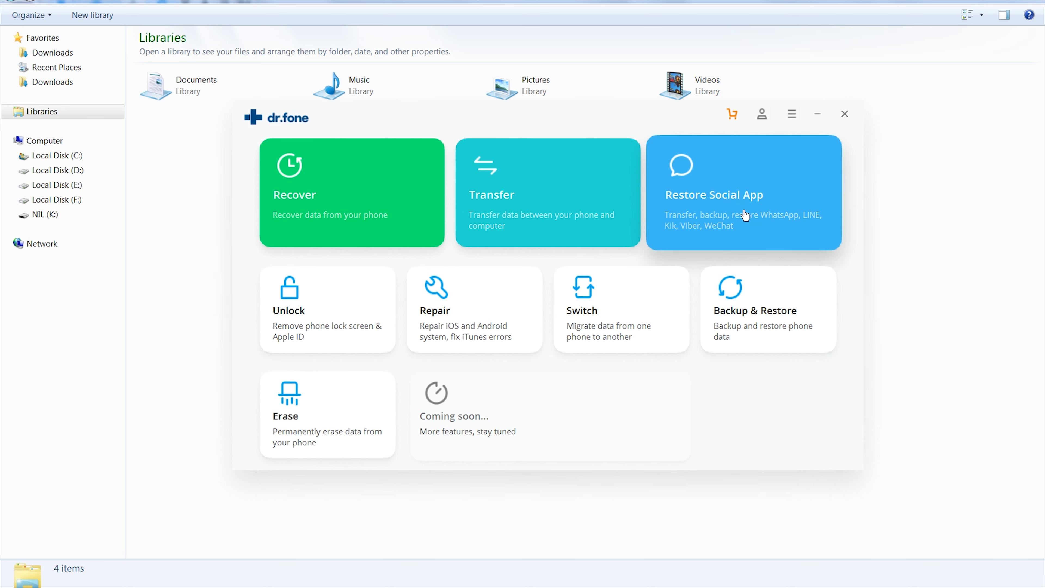
mouse_move(719, 217)
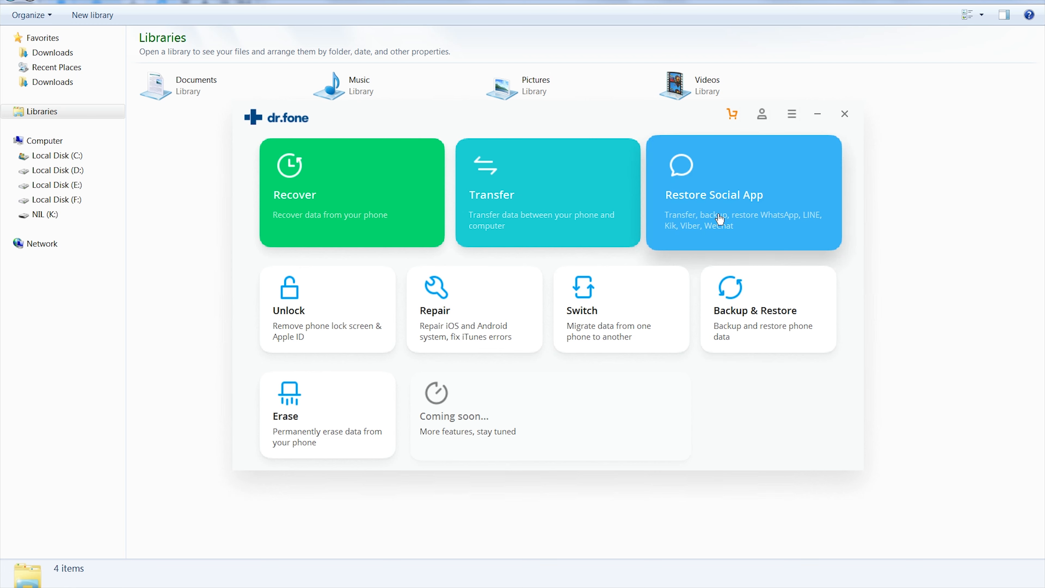
- Run Transfer WhatsApp messages and accept WhatsApp's terms on the iPhone
left_click(743, 194)
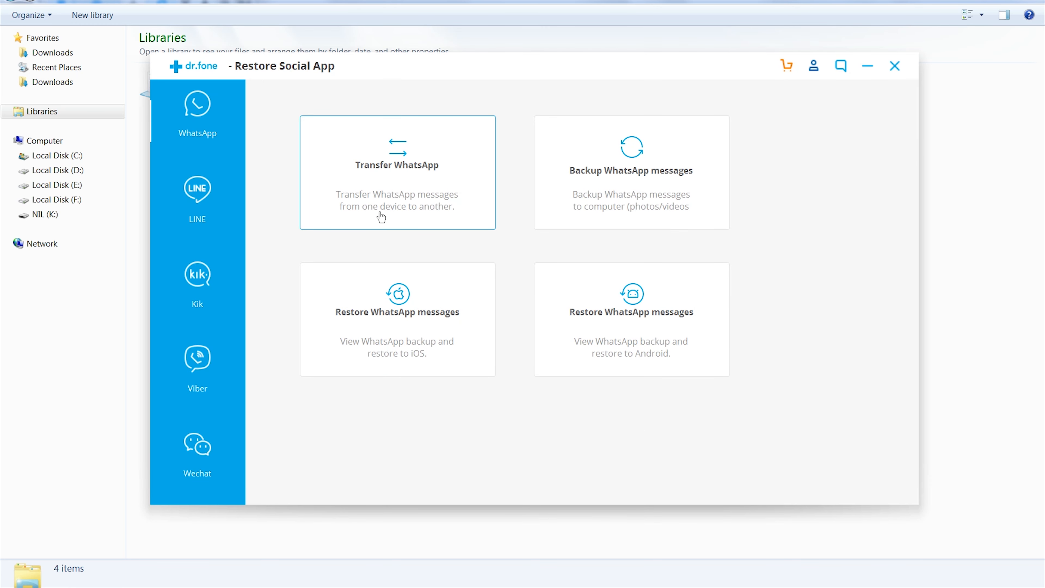
left_click(397, 164)
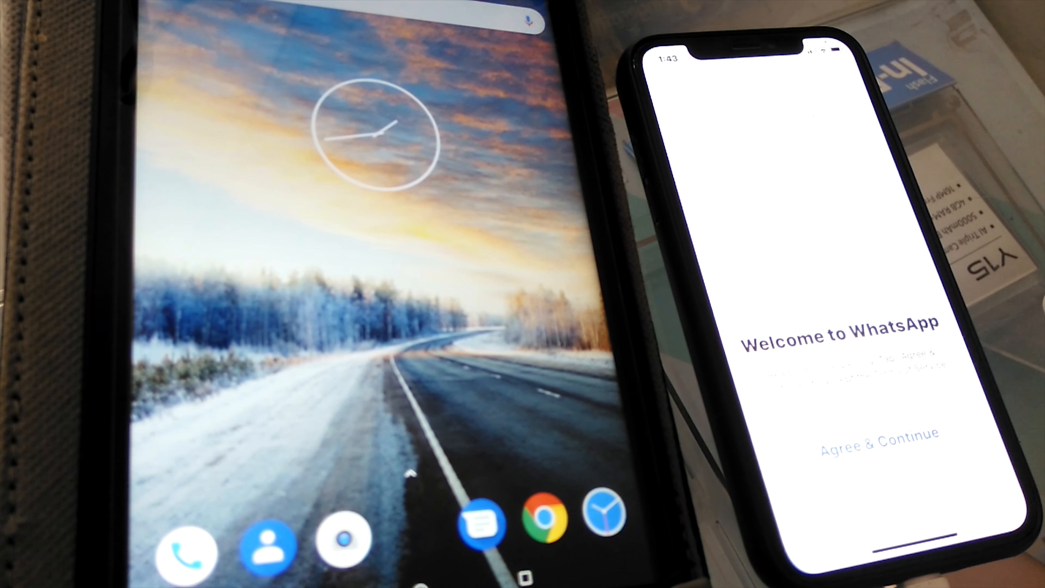
left_click(878, 442)
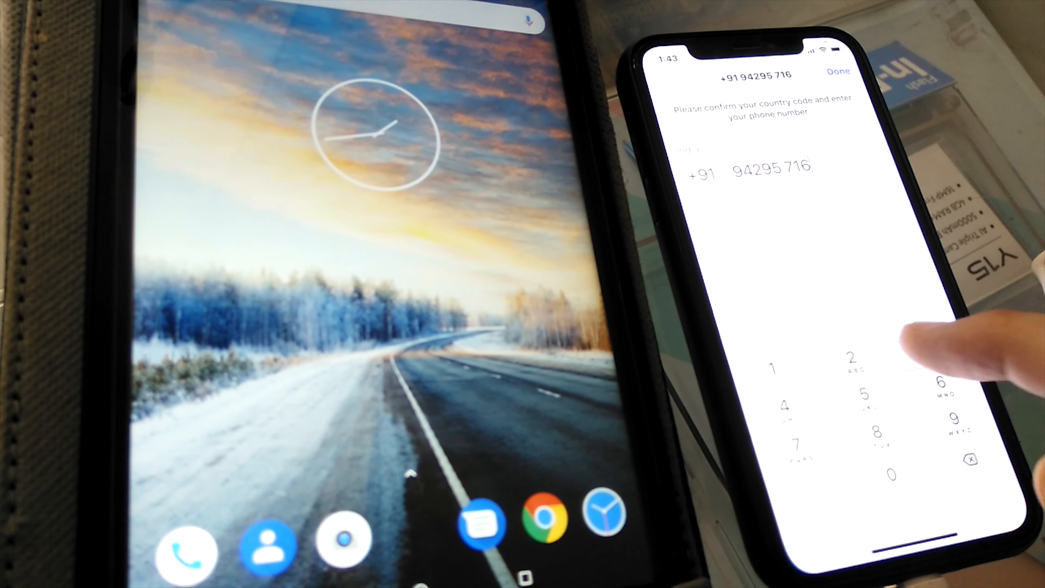